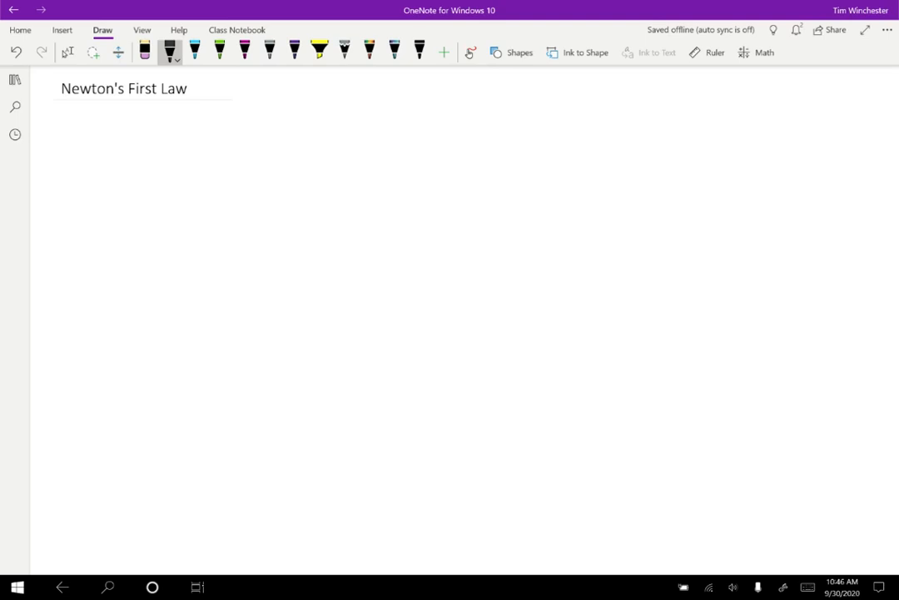
Step: Ink 'N1L:' and 'Objects at rest tend to stay at rest, objects in motion stay in motion unless acted on by an outside force.'
drag(102, 142, 158, 146)
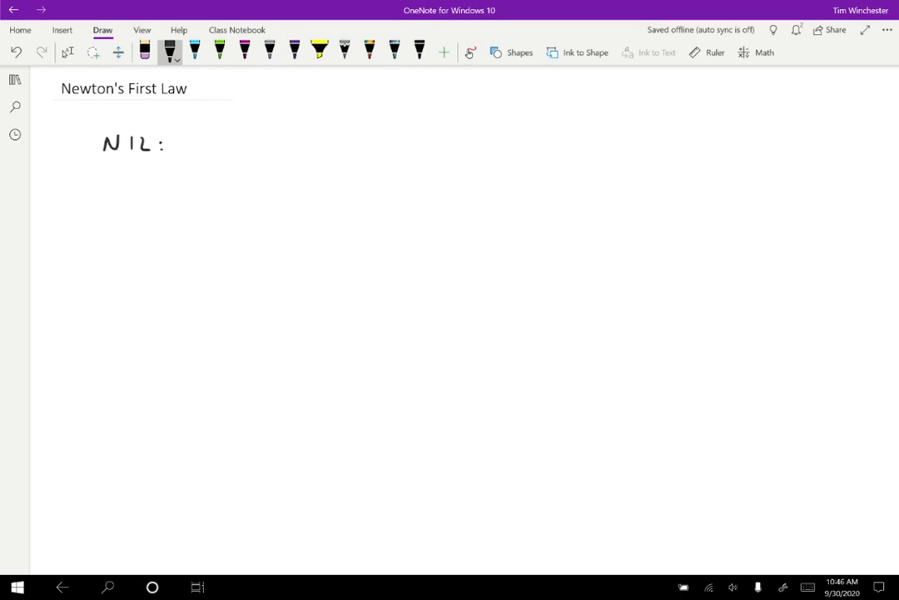
drag(119, 196, 175, 195)
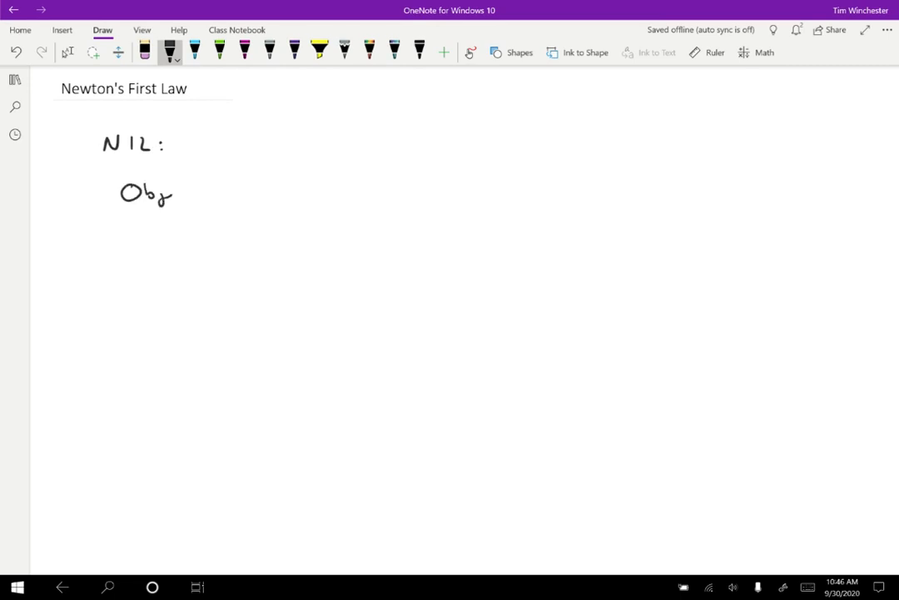
drag(150, 191, 316, 187)
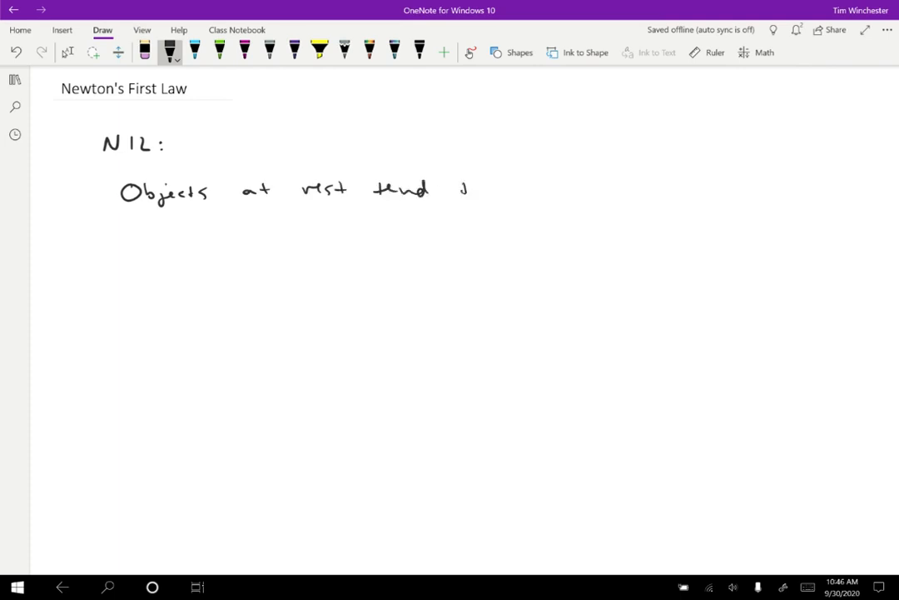
drag(462, 192, 596, 192)
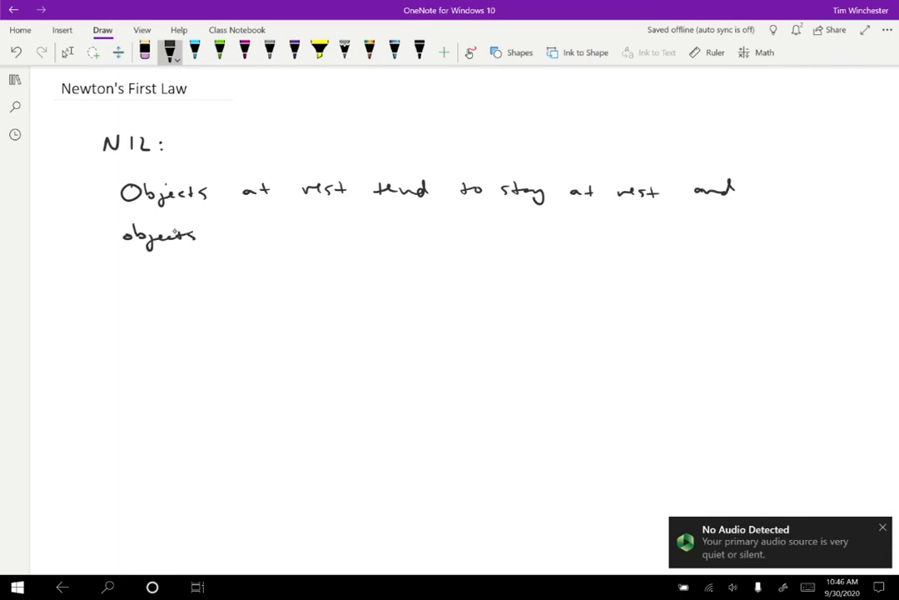
drag(238, 231, 363, 232)
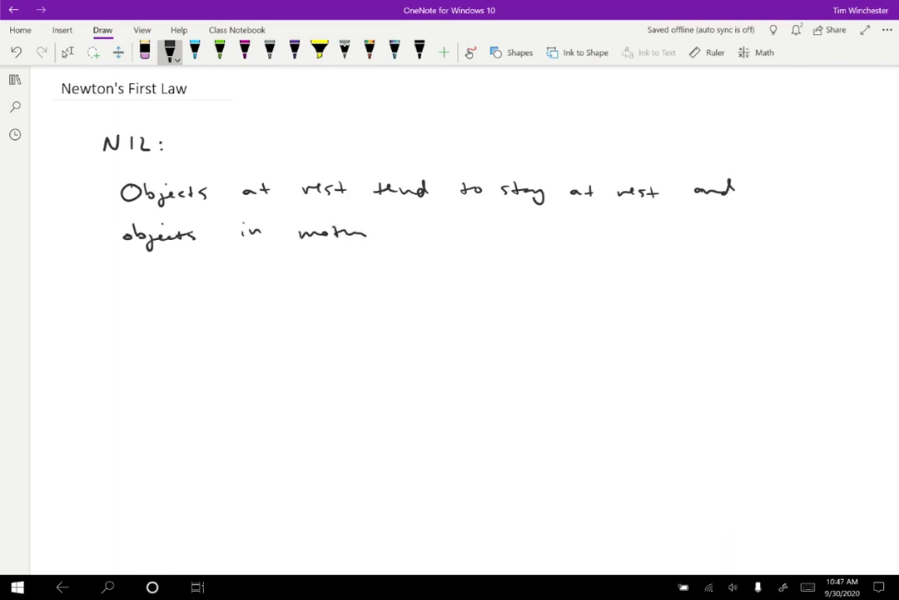
drag(416, 231, 533, 231)
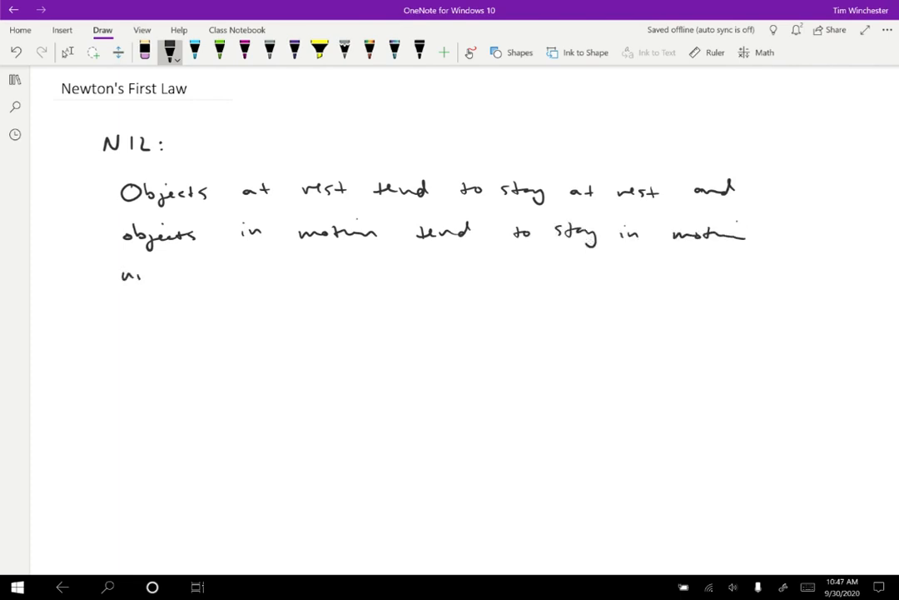
drag(133, 273, 266, 273)
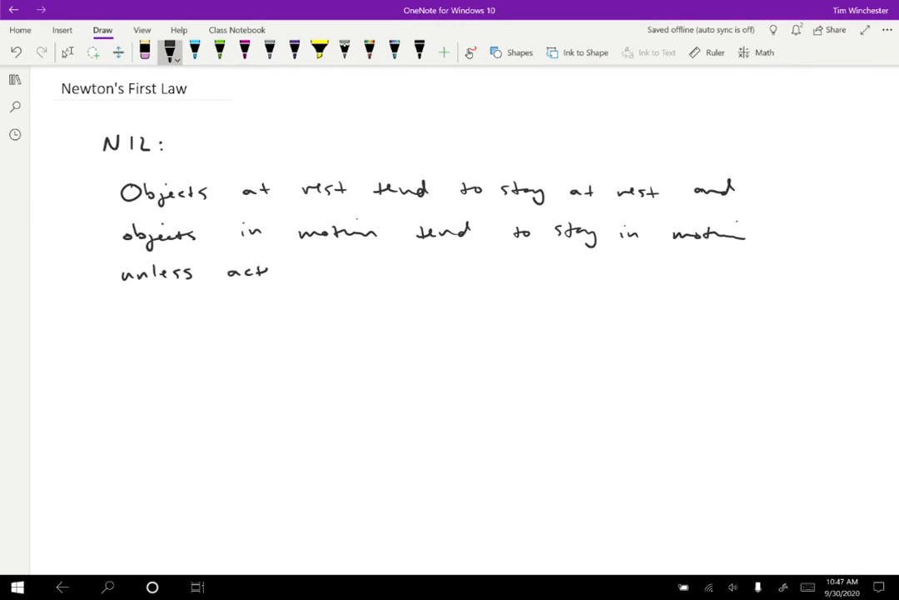
drag(275, 270, 450, 270)
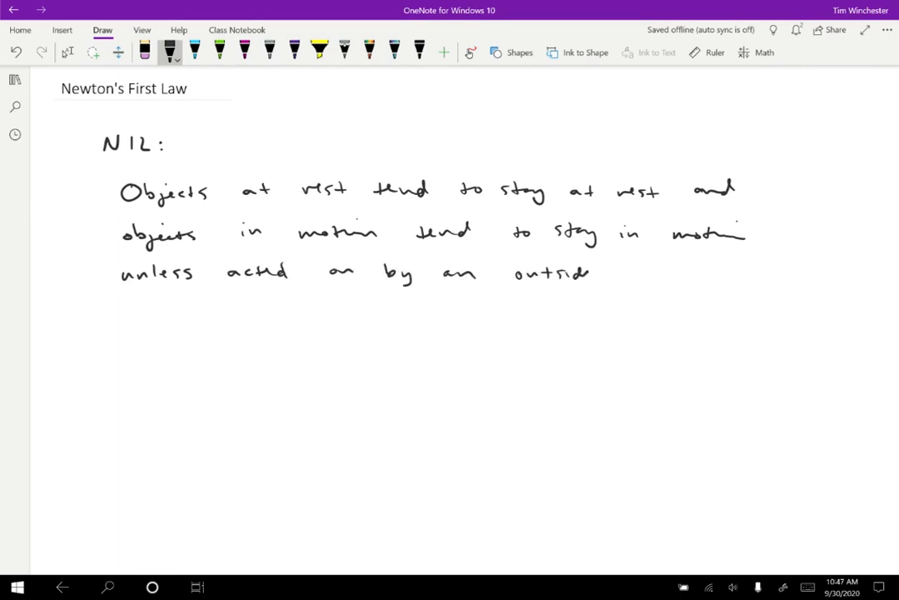
drag(599, 275, 683, 275)
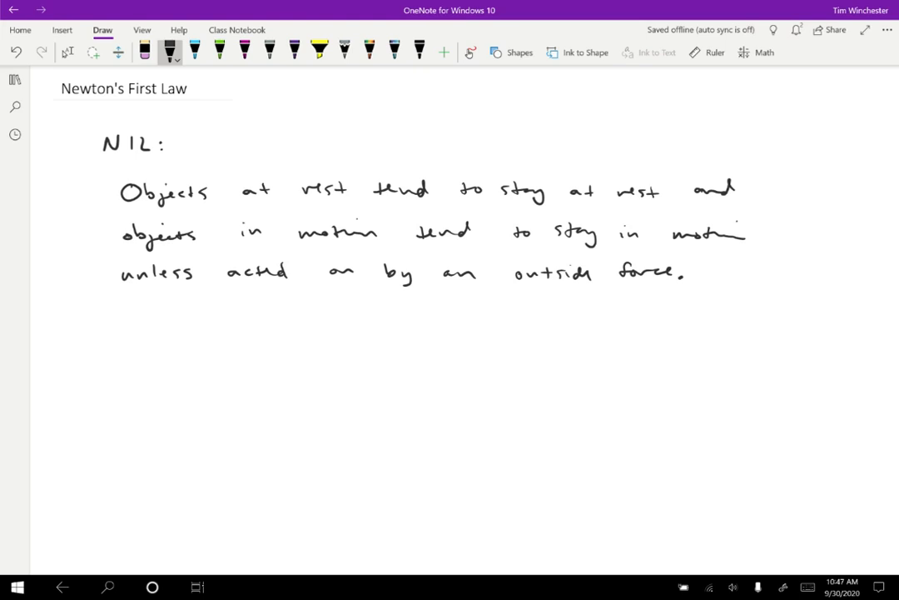
Step: Ink 'Law of Inertia', then 'Repeat of N2L(?)' with ΣF=ma and ΣF=0 ⇒ a=0 beside it
drag(117, 325, 237, 329)
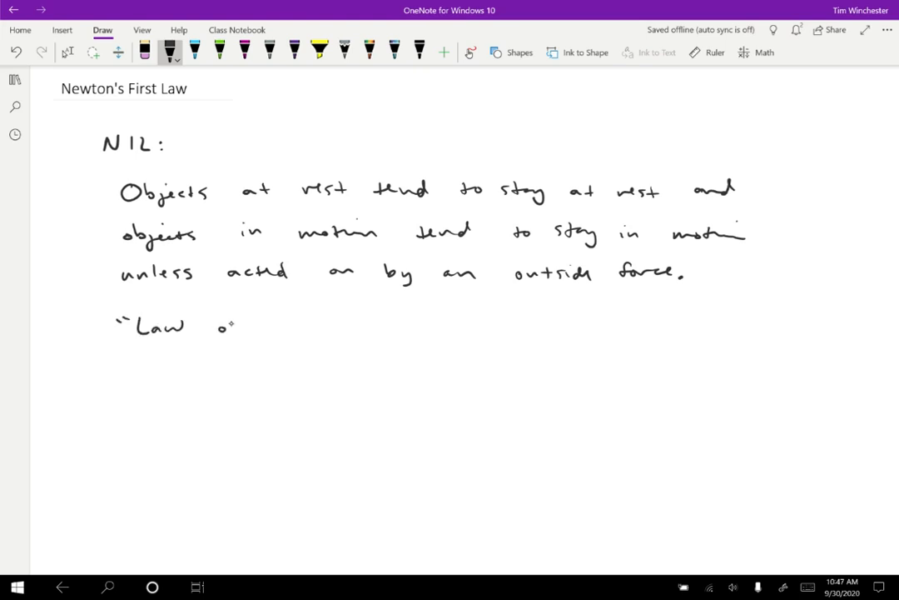
drag(216, 325, 342, 326)
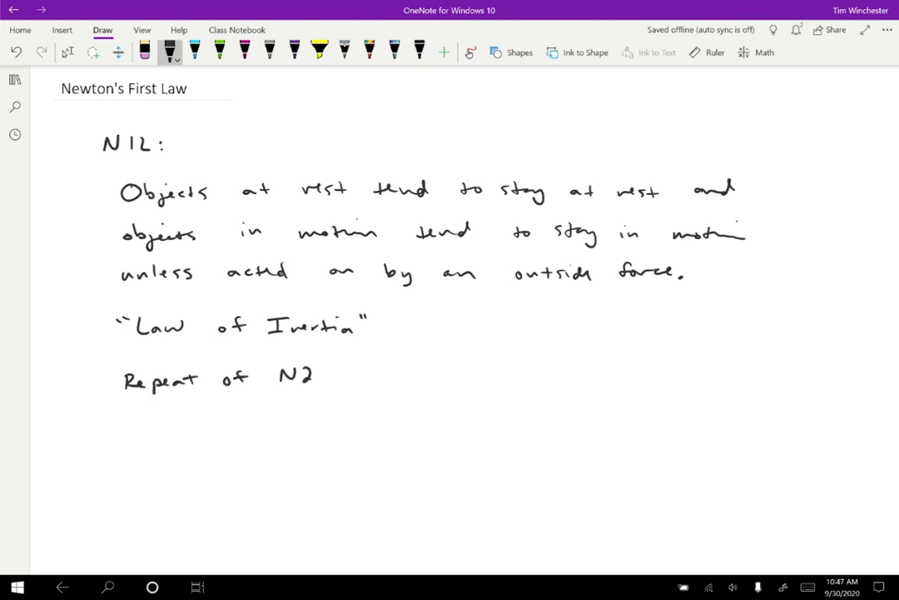
drag(320, 371, 346, 383)
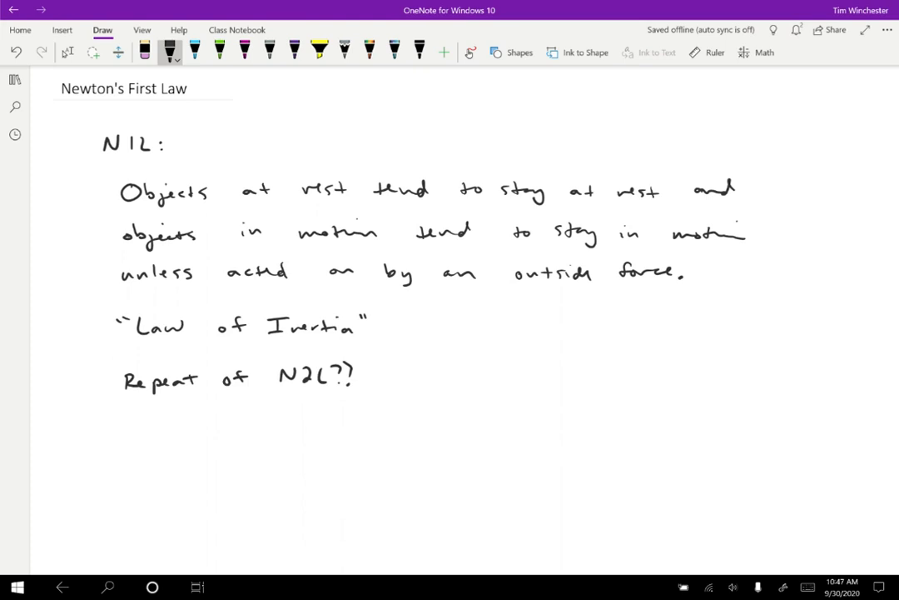
drag(456, 372, 508, 372)
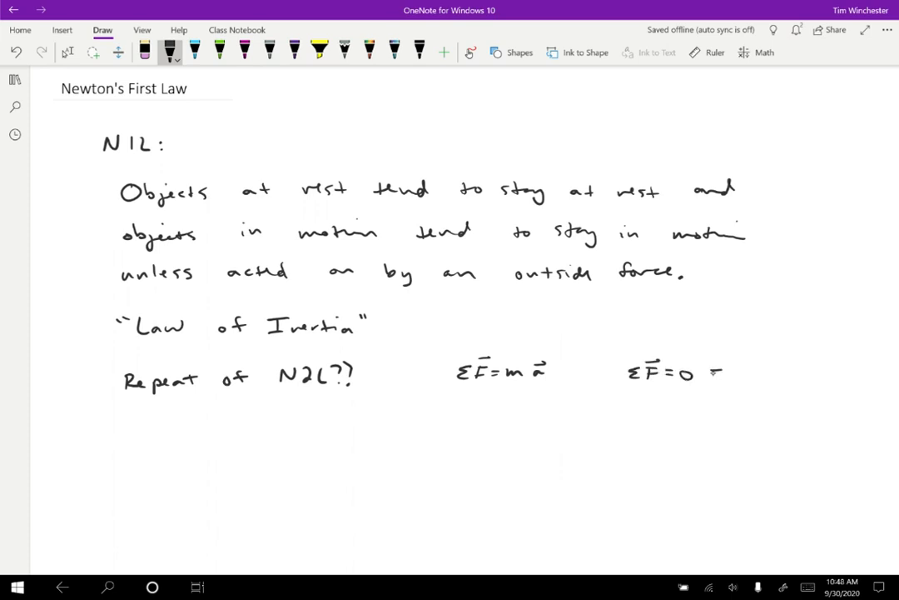
drag(716, 373, 791, 369)
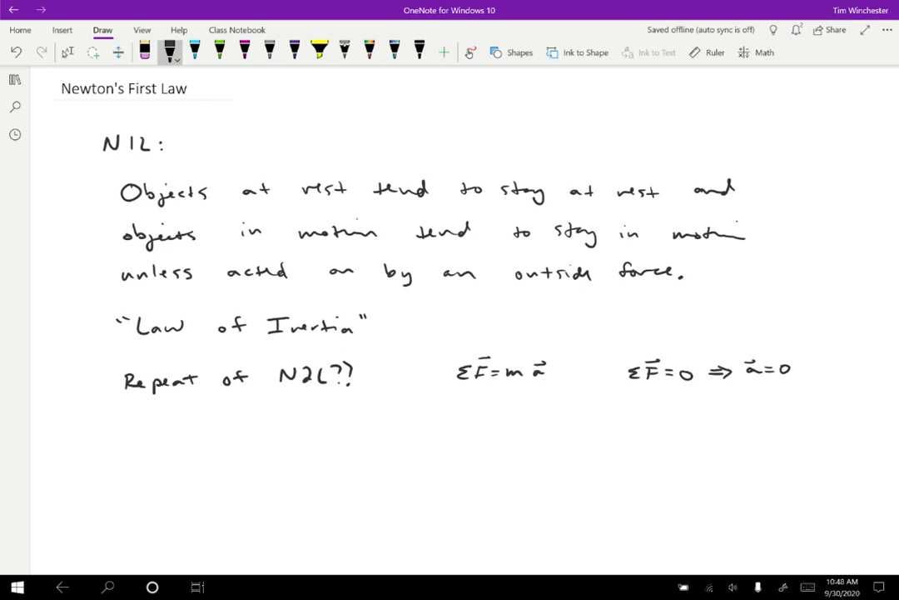
Step: Scroll down and ink '1600s: Aristotle says that objects tend to come to rest.'
scroll(down, 3)
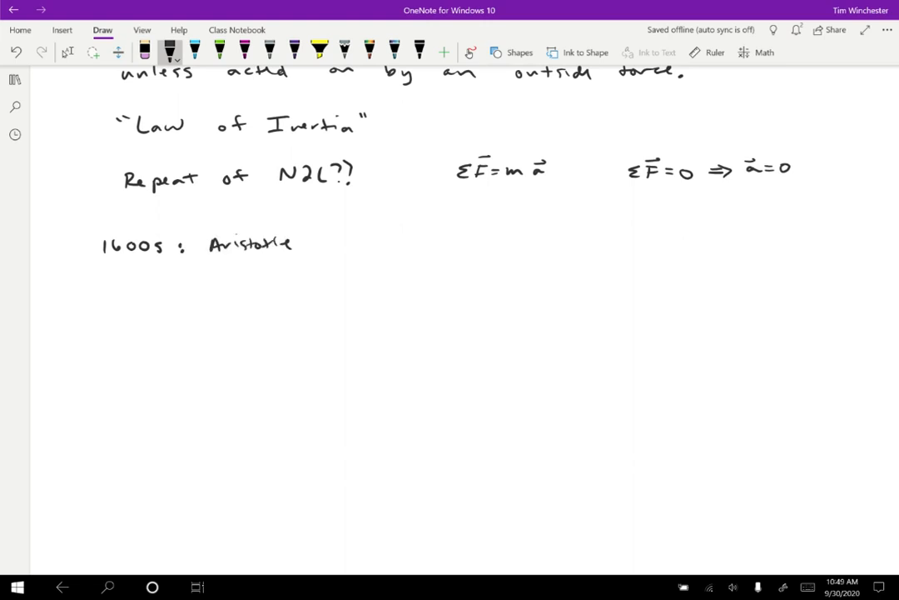
drag(320, 241, 375, 250)
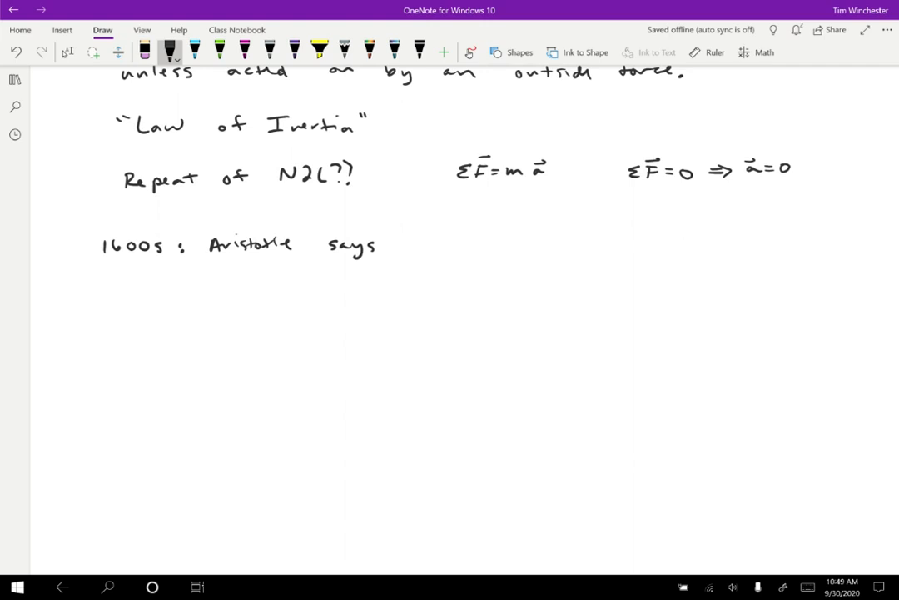
drag(413, 243, 454, 237)
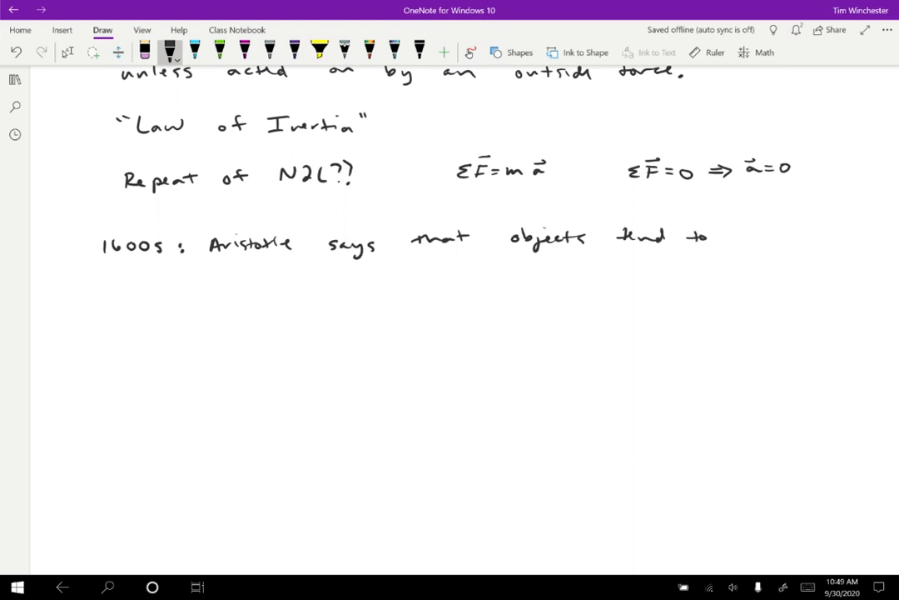
drag(729, 237, 849, 237)
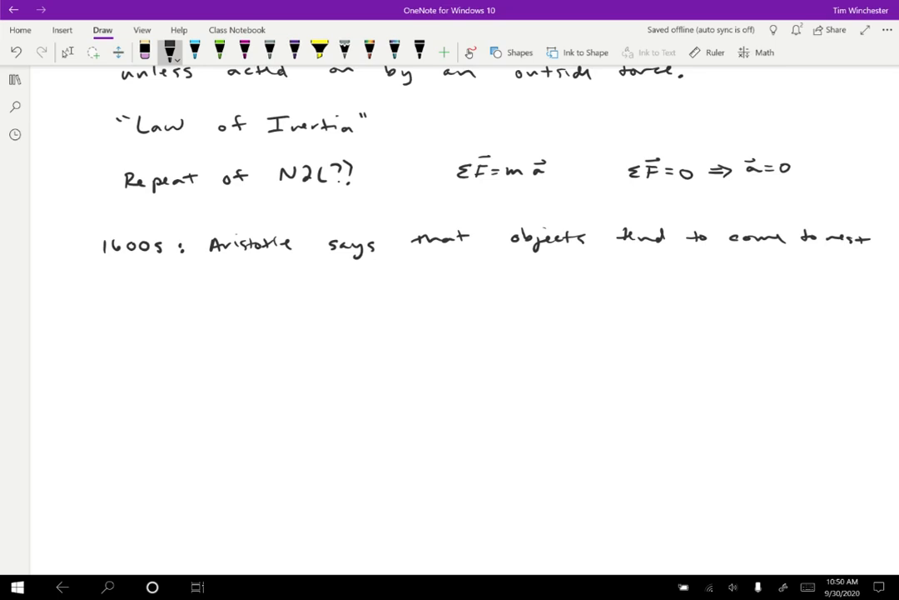
Step: Ink the line 'N1L tells us a test for when Newton's Laws apply.'
click(104, 287)
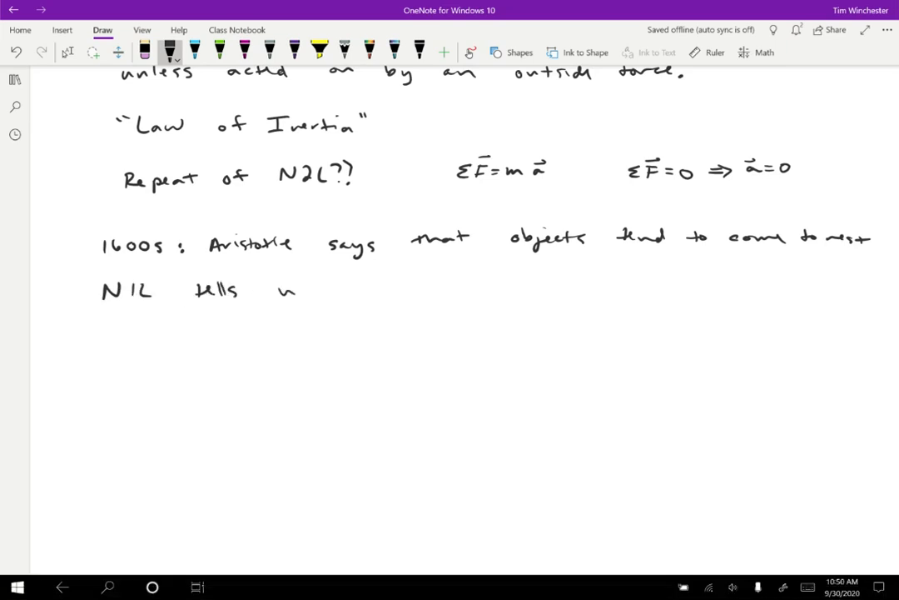
drag(274, 291, 466, 290)
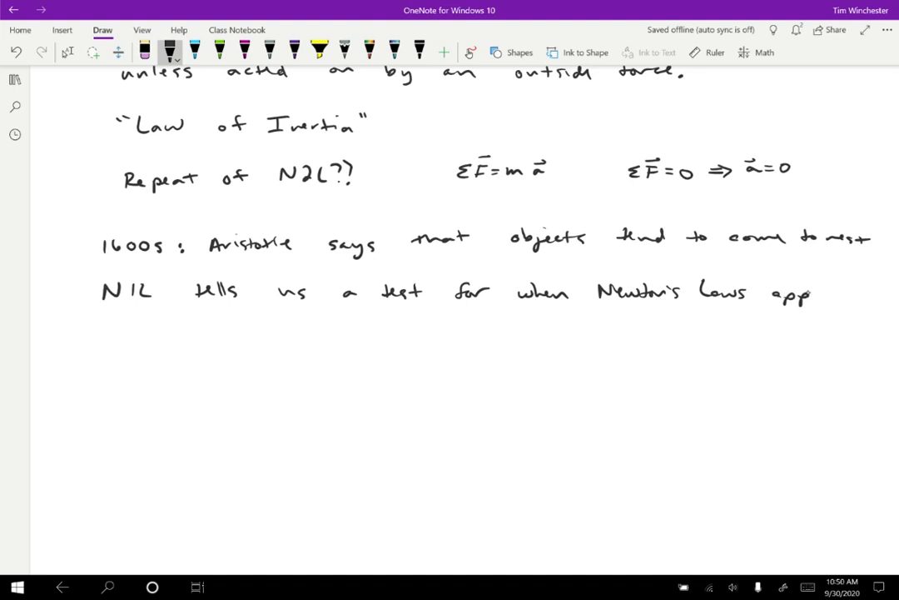
drag(800, 300, 837, 304)
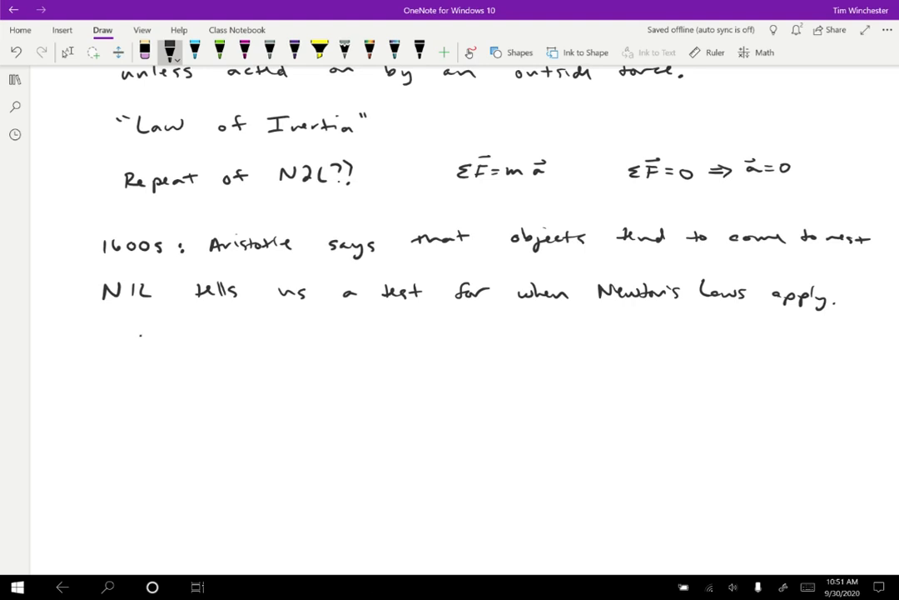
Step: Ink the term 'inertial reference frame' on the line below
drag(142, 340, 242, 339)
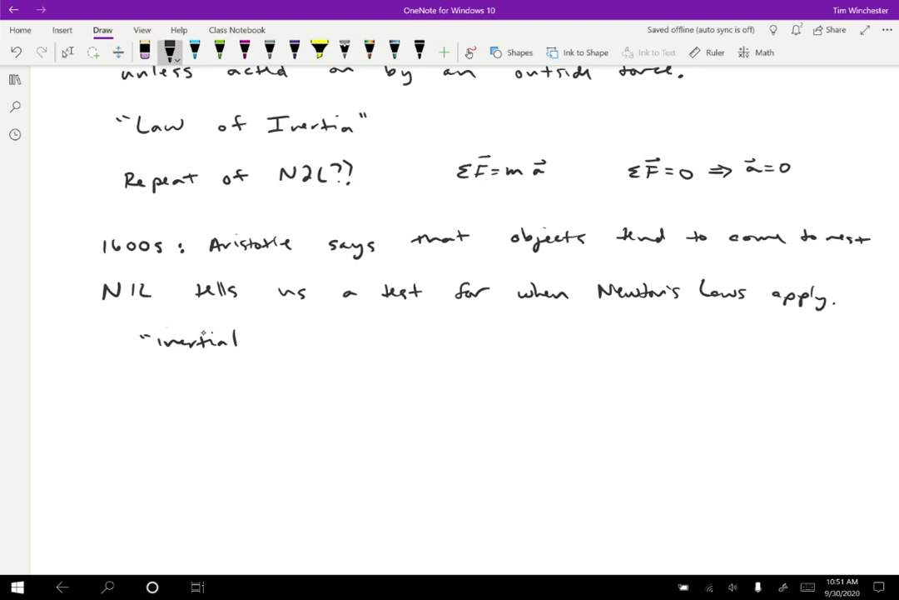
drag(254, 337, 358, 337)
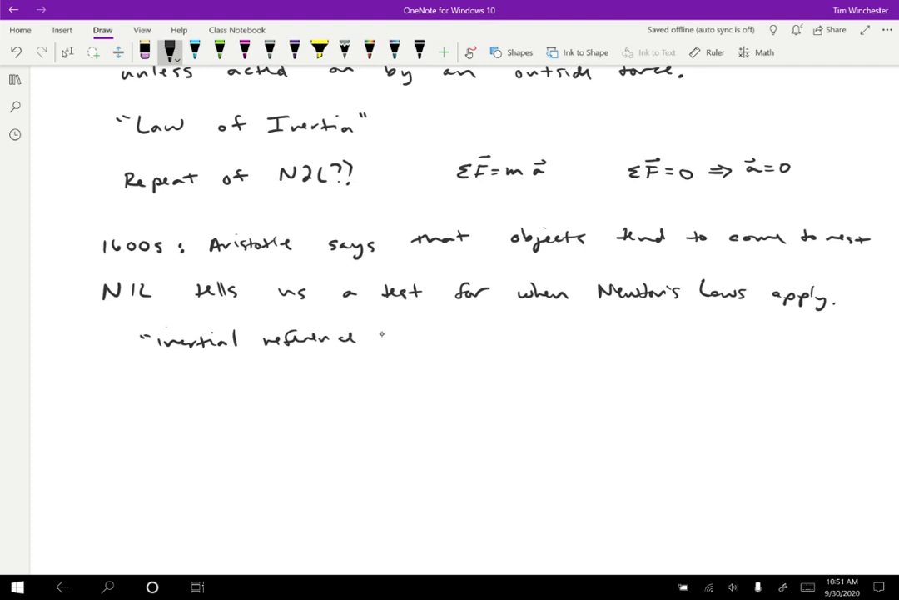
drag(379, 337, 462, 333)
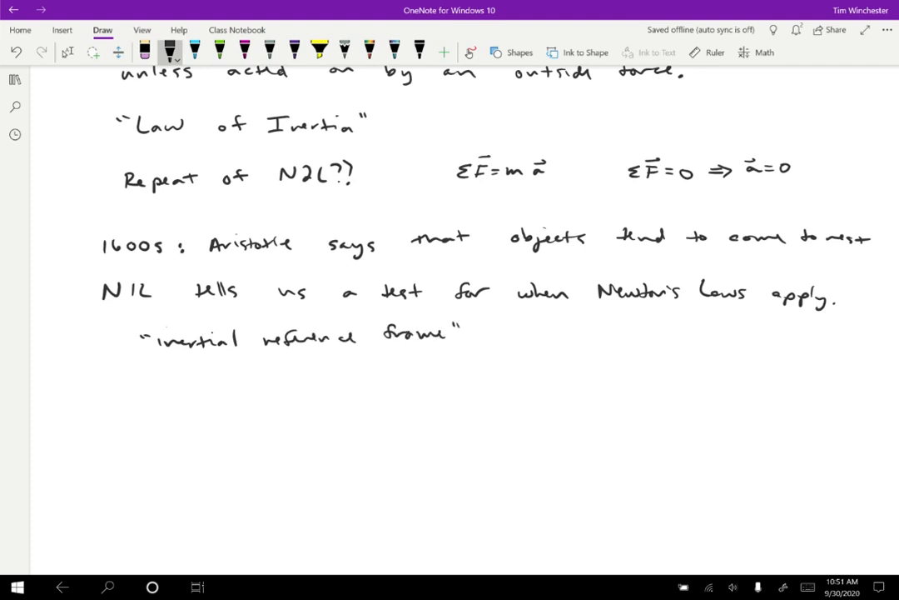